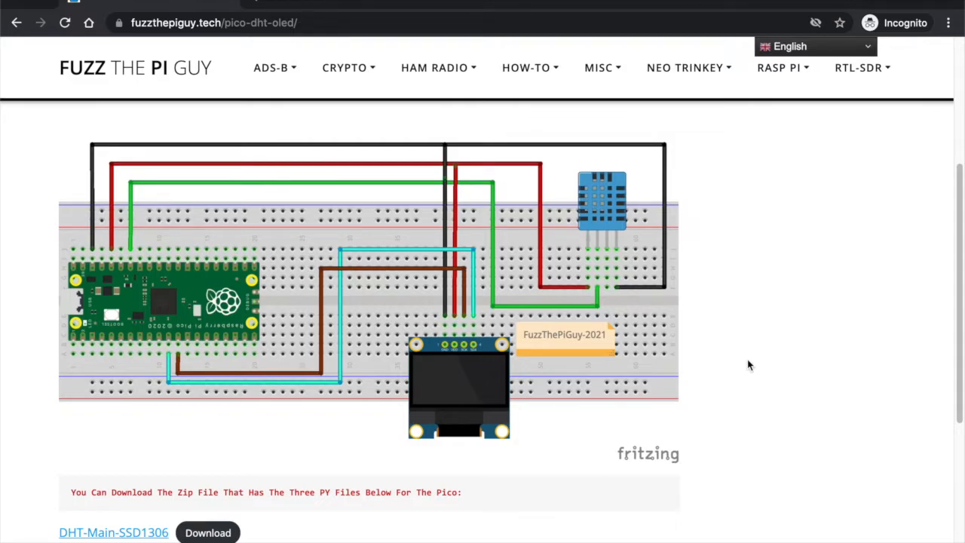
mouse_move(555, 344)
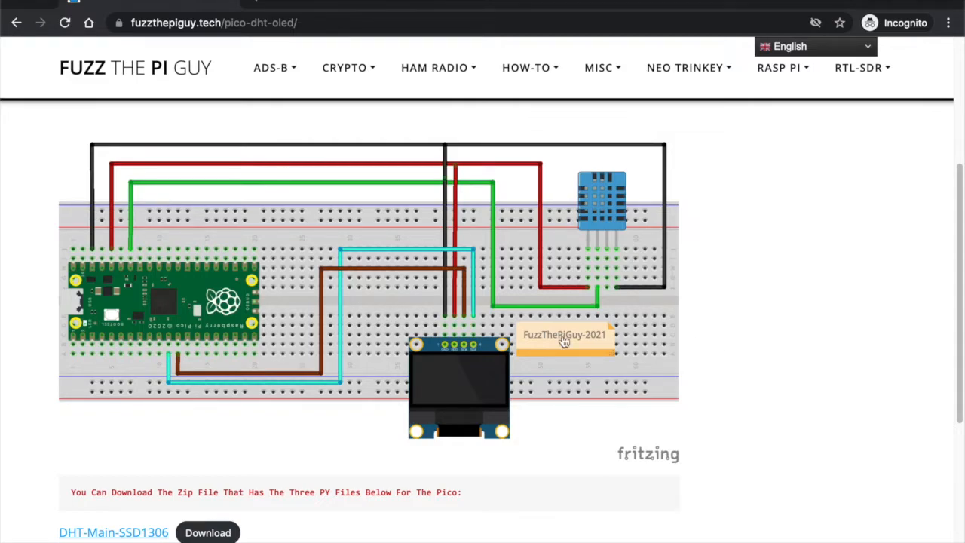
mouse_move(640, 139)
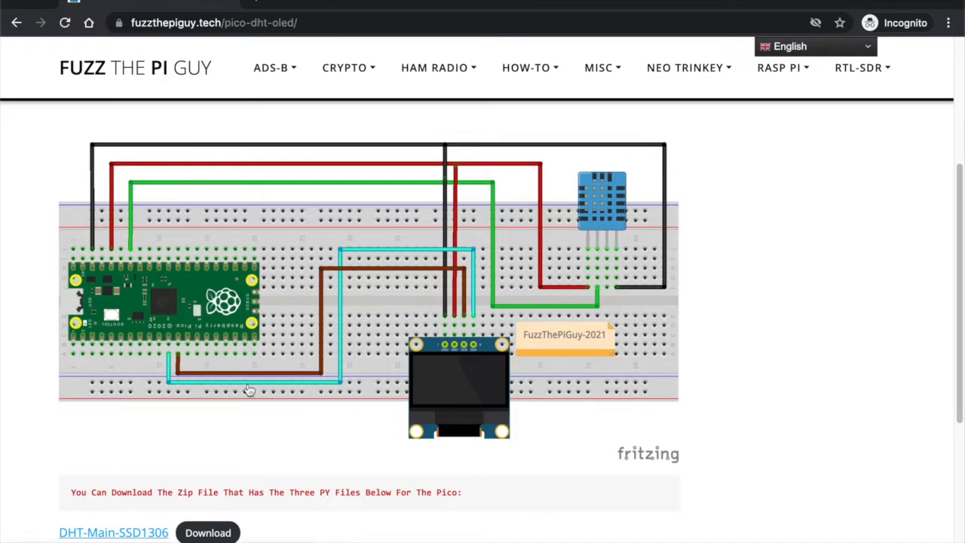
Browse from This computer to the Desktop and into the DHT folder.
scroll(down, 3)
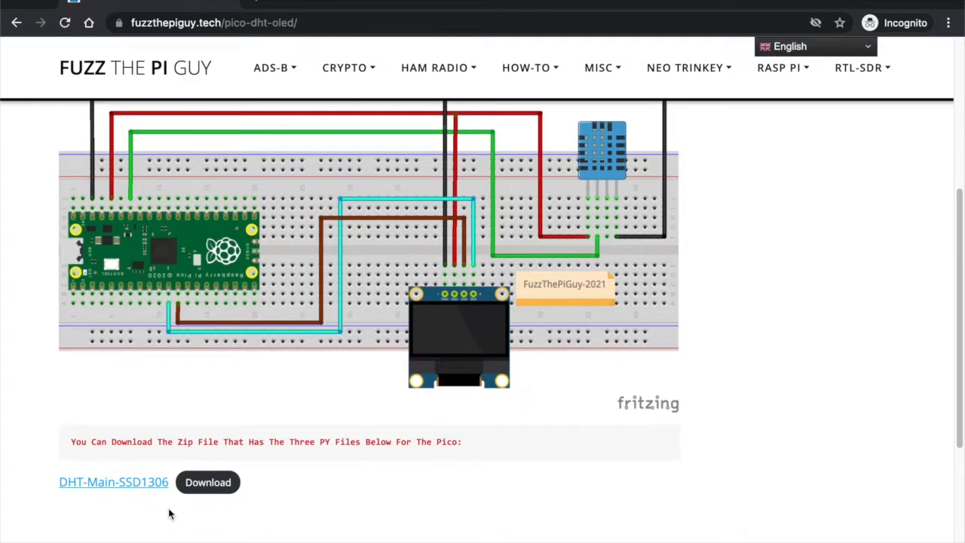
mouse_move(202, 486)
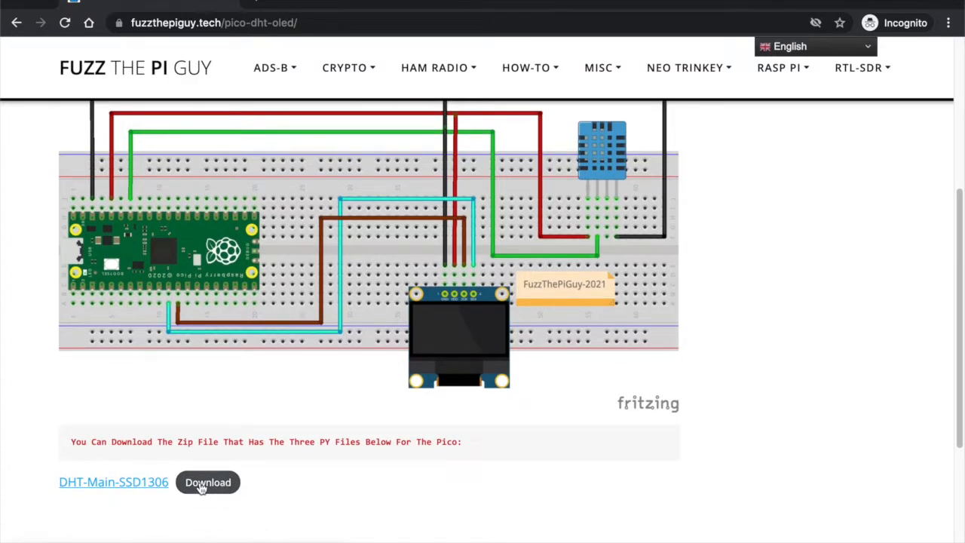
mouse_move(214, 320)
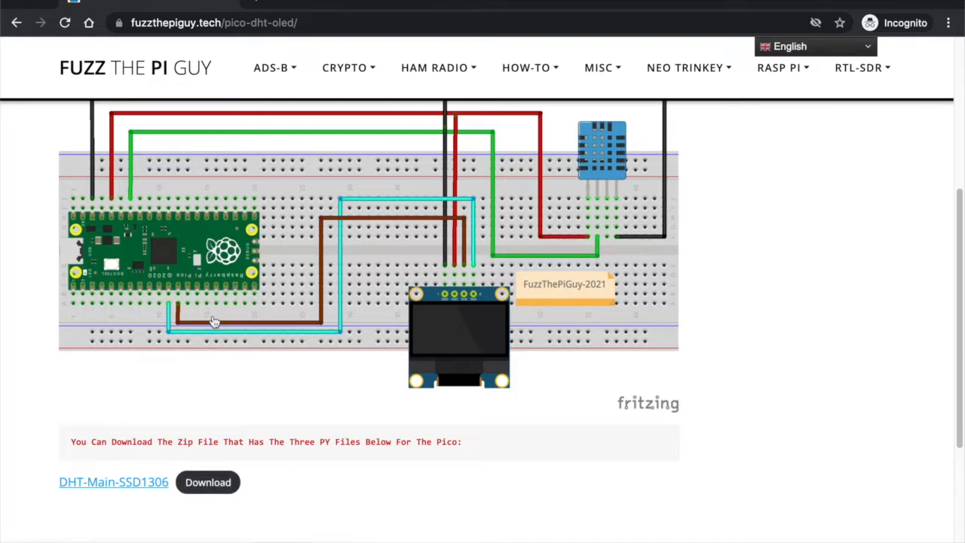
mouse_move(208, 427)
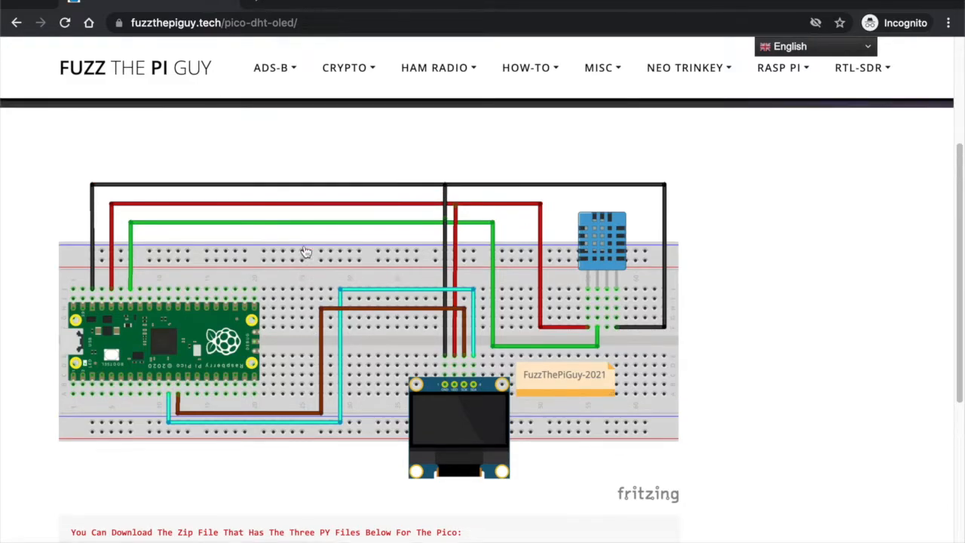
mouse_move(151, 398)
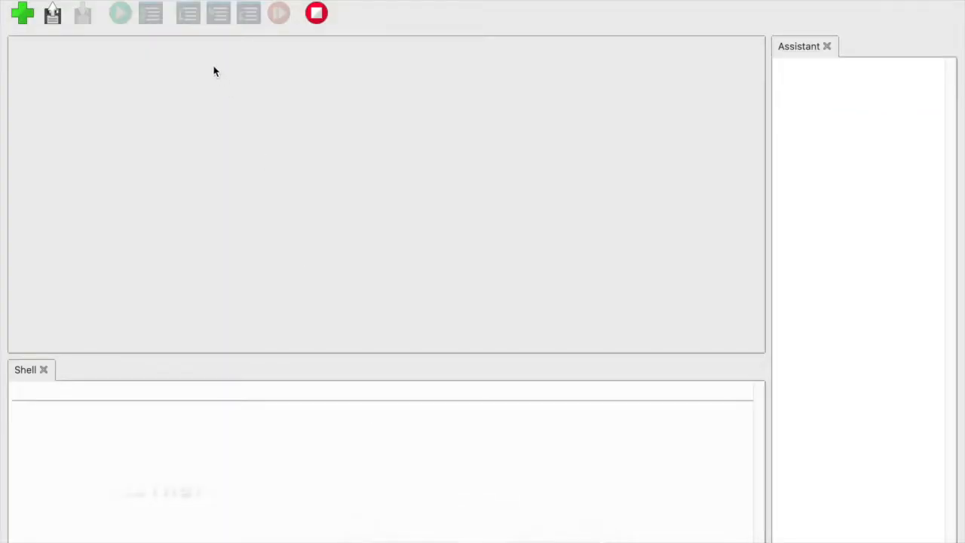
mouse_move(53, 15)
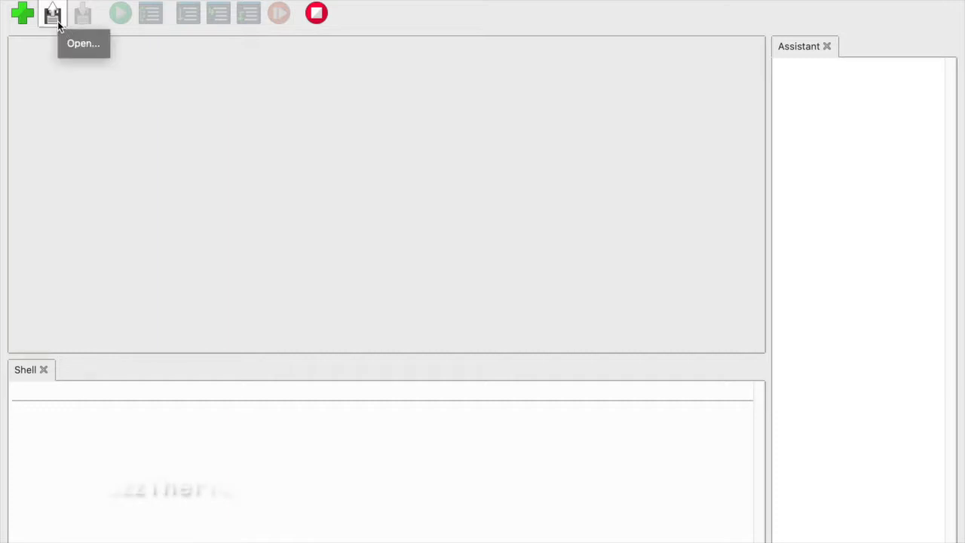
click(51, 15)
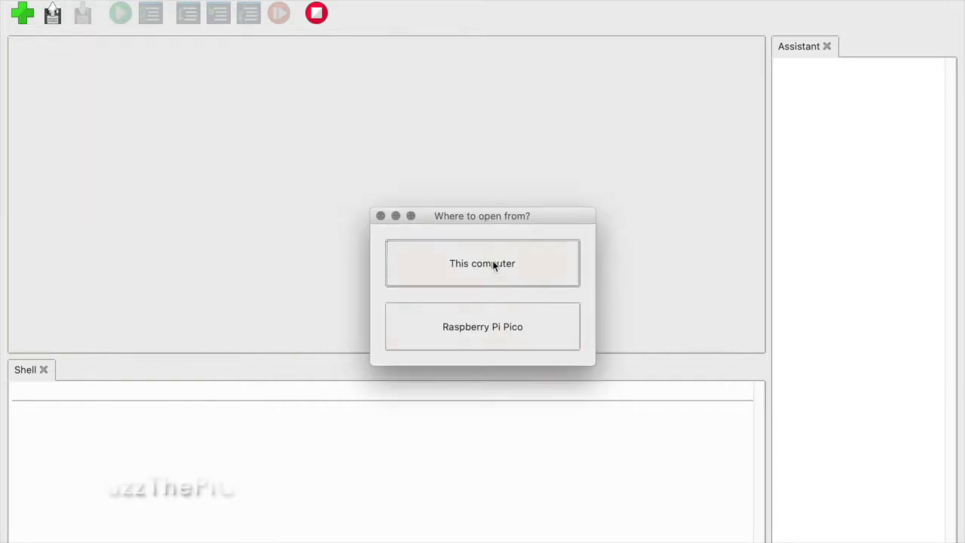
click(483, 262)
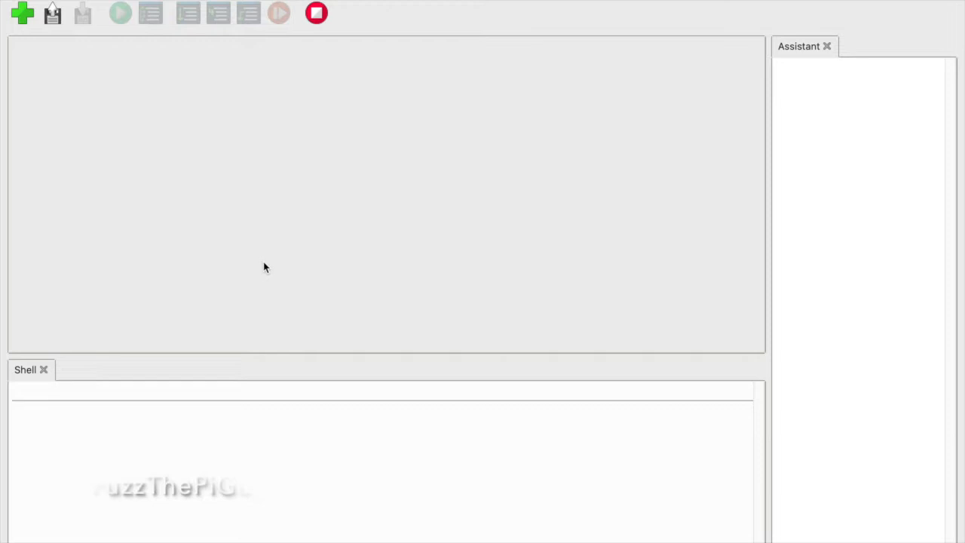
click(51, 16)
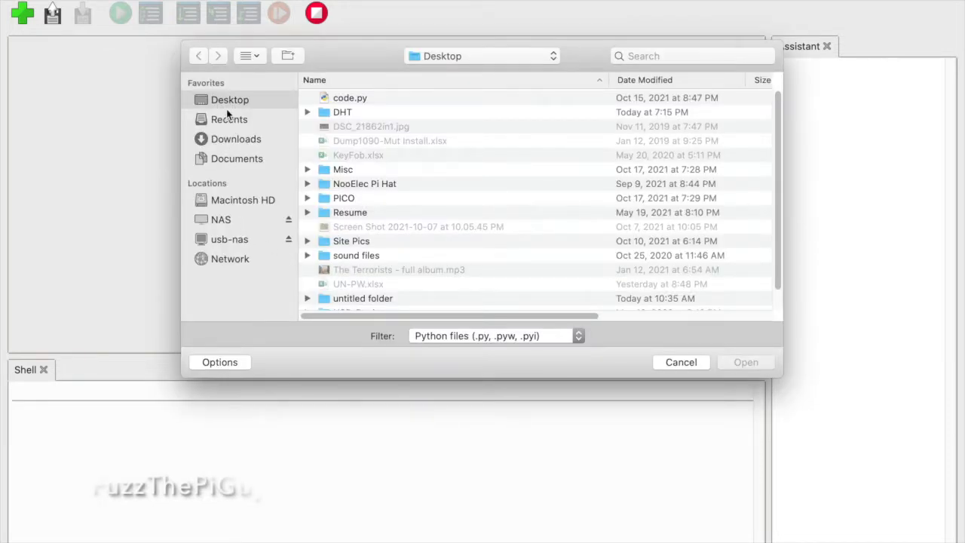
click(342, 112)
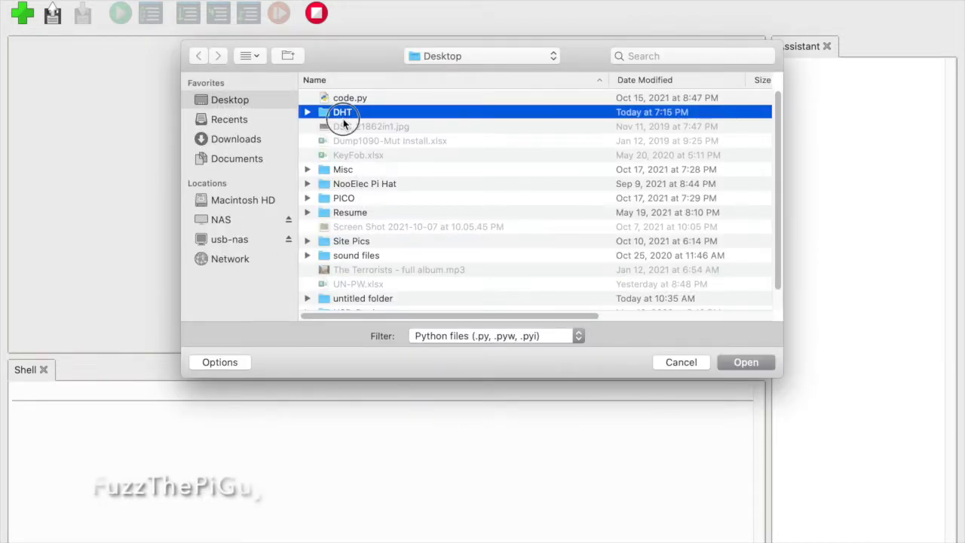
double_click(343, 112)
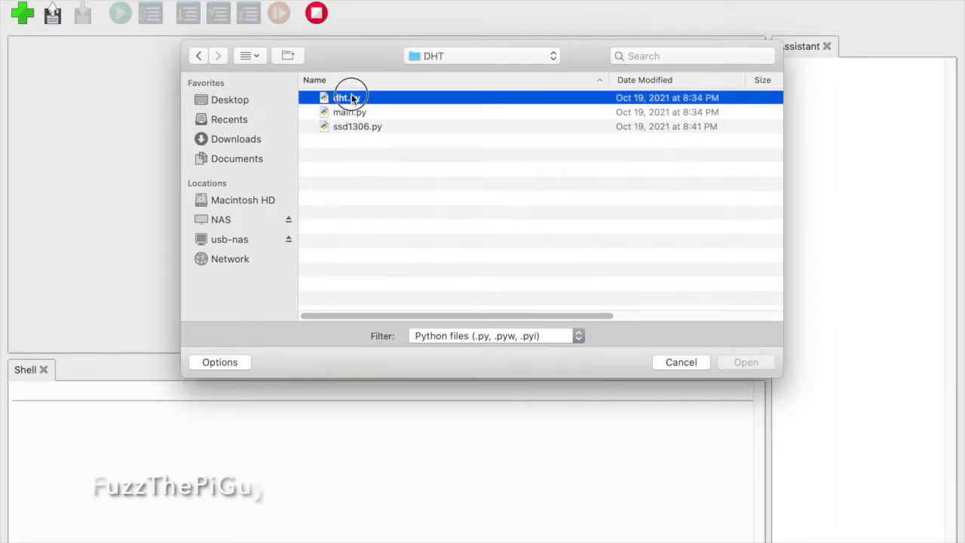
Choose dht.py in the DHT folder and load it into the editor.
click(347, 97)
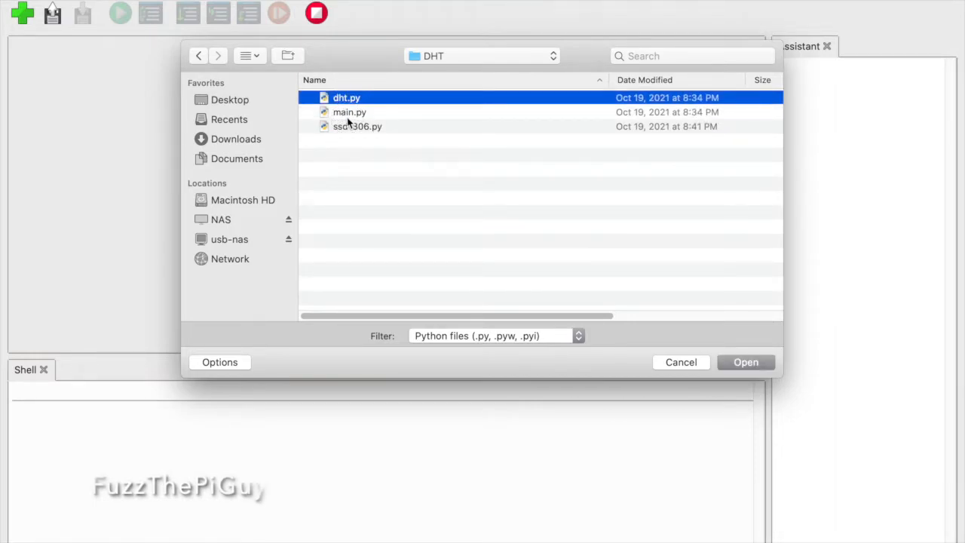
click(347, 111)
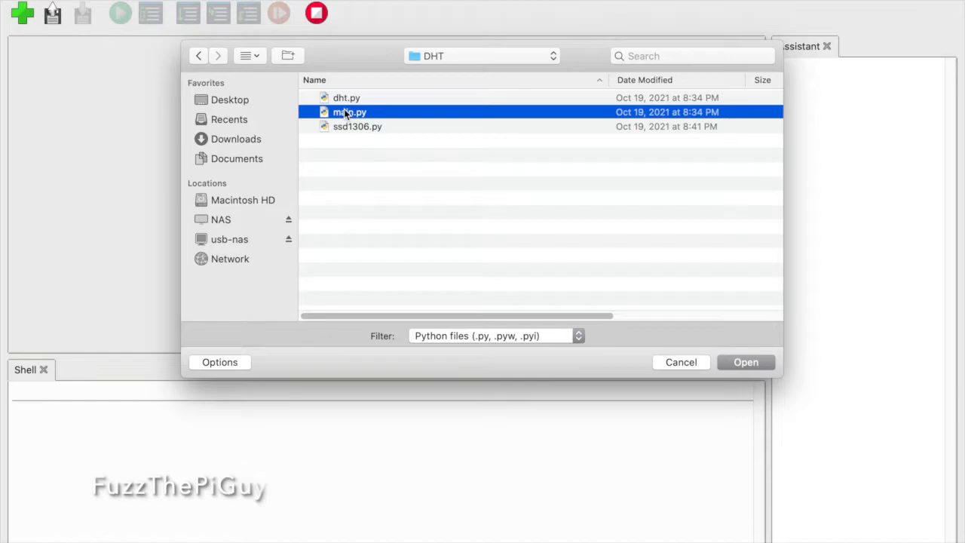
click(344, 96)
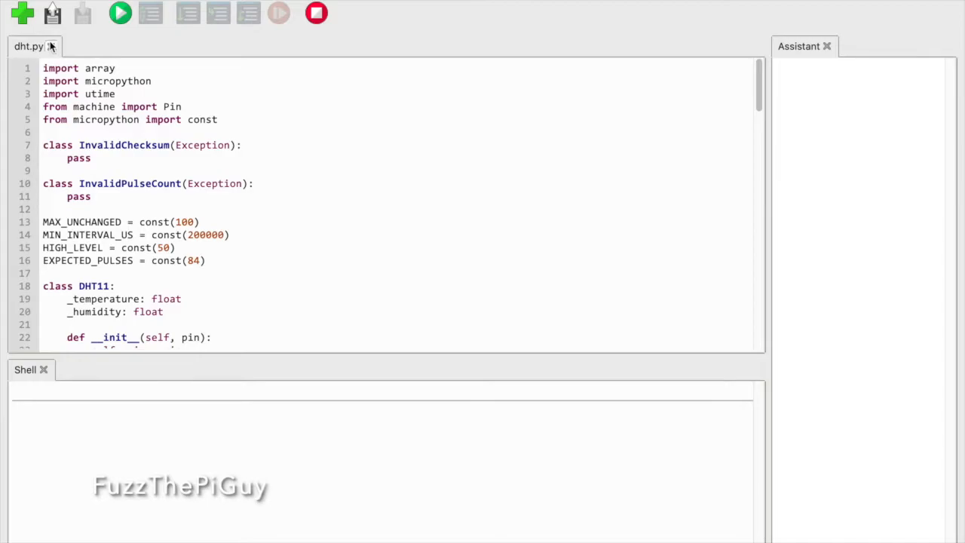
mouse_move(494, 277)
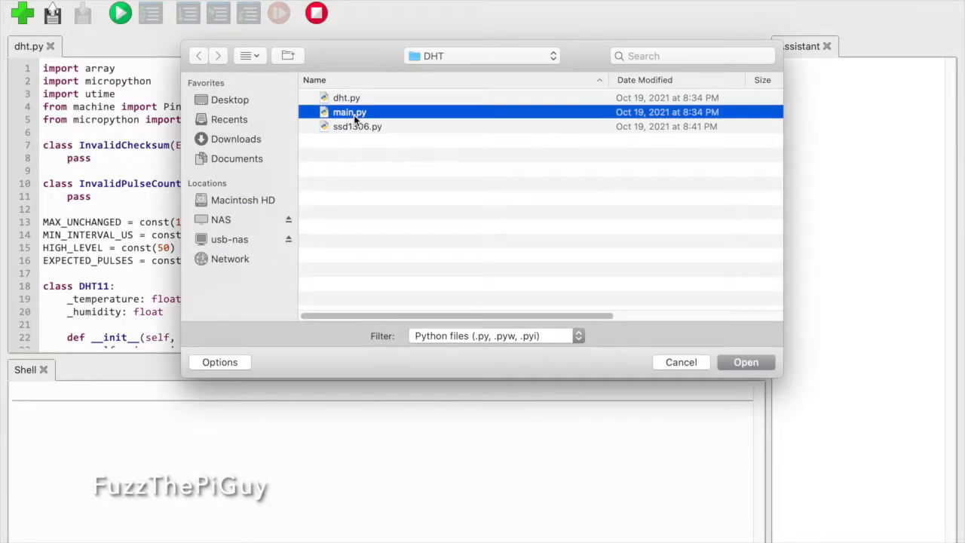
Load main.py and ssd1306.py from the DHT folder, then return to dht.py.
click(746, 362)
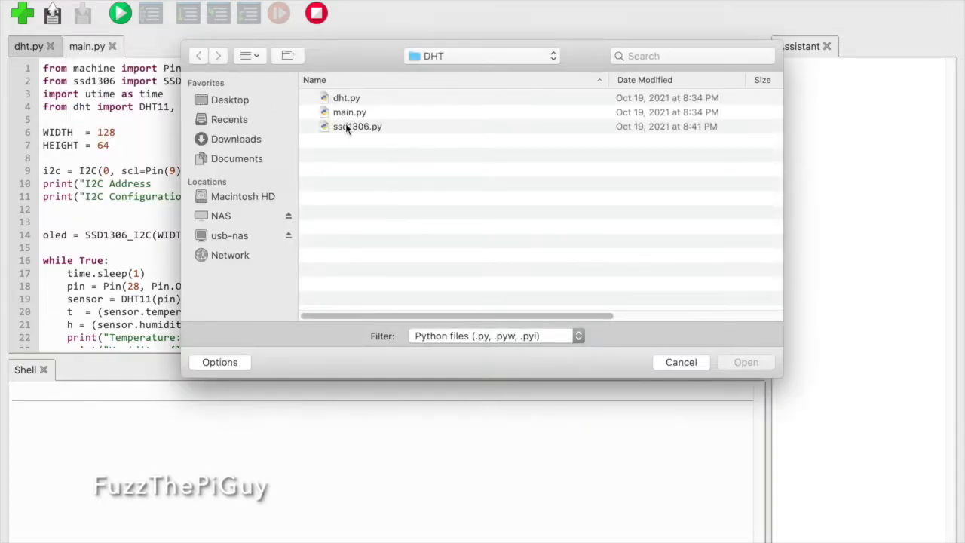
double_click(358, 126)
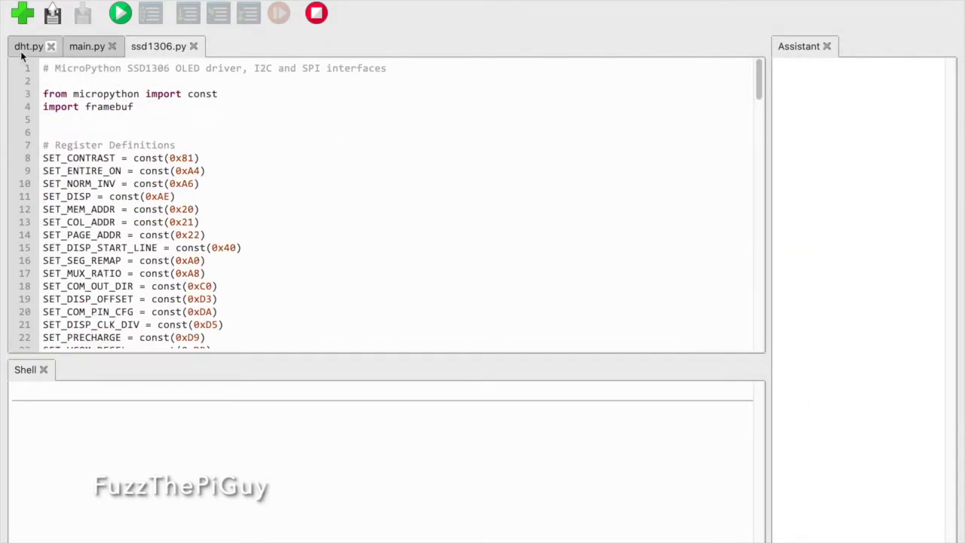
click(24, 45)
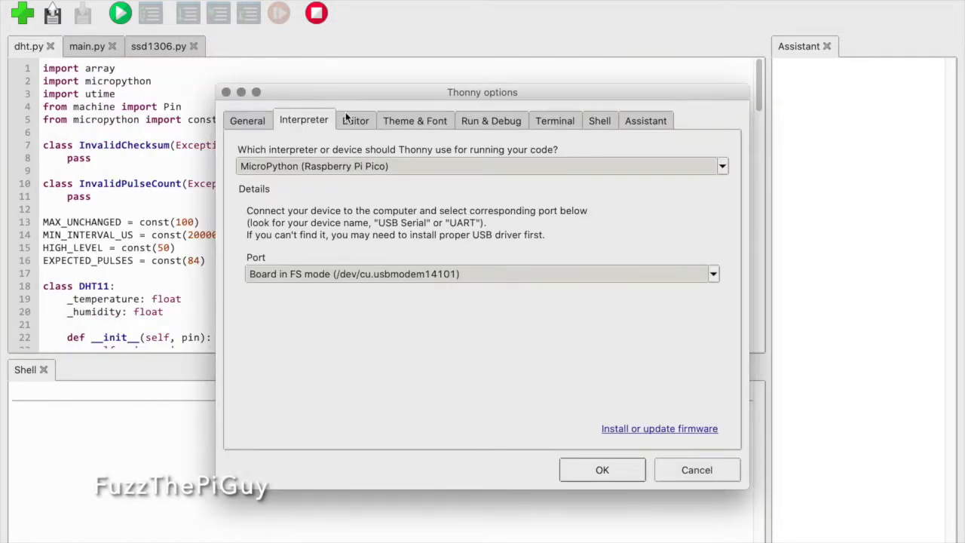
Set the Pico interpreter's port to 'Board in FS mode' and confirm the options.
click(721, 166)
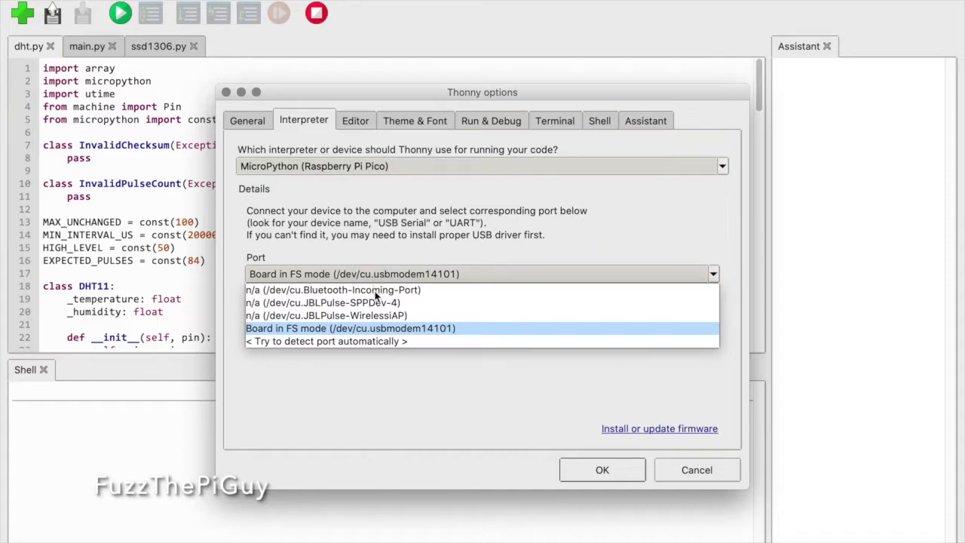
click(365, 329)
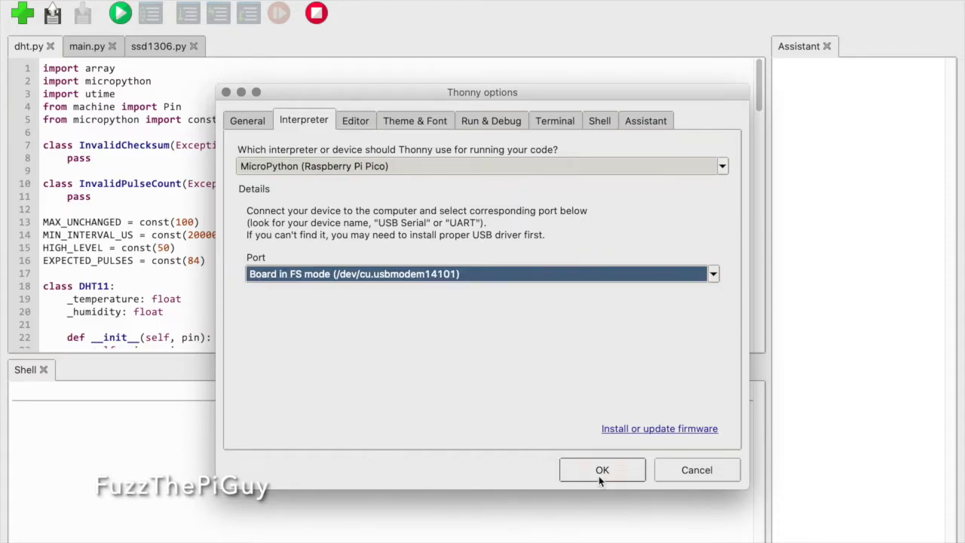
click(602, 471)
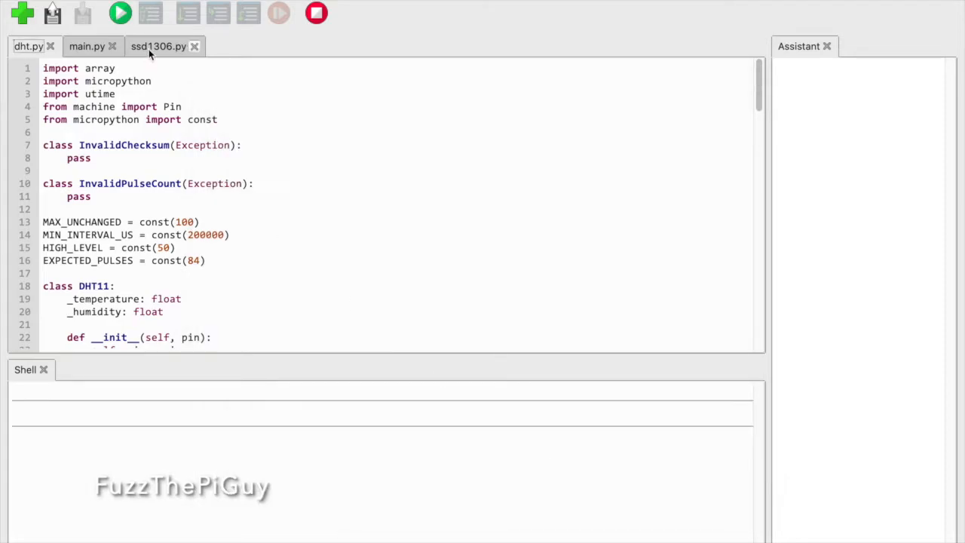
Run the code so the shell prints Temperature and Humidity, then dismiss the 'Device is busy' alert.
click(118, 12)
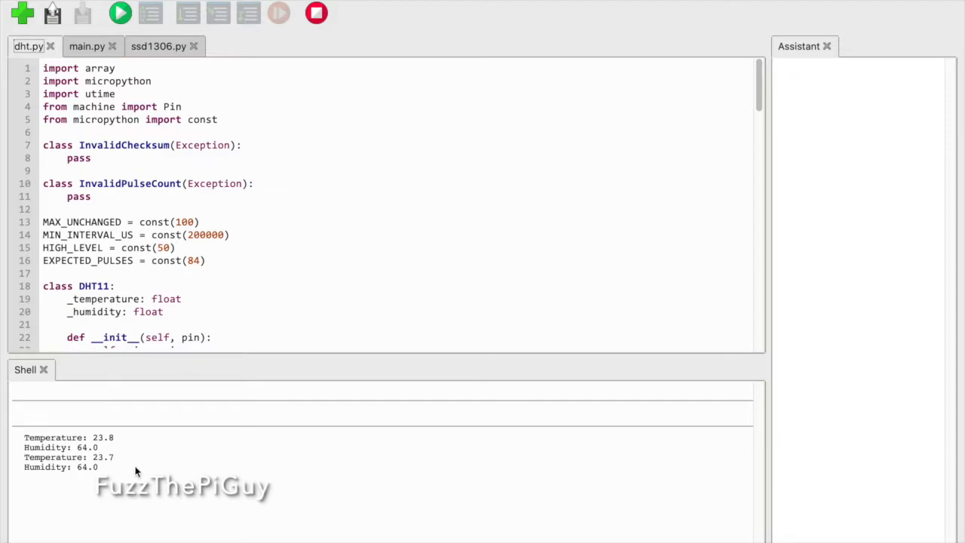
mouse_move(317, 12)
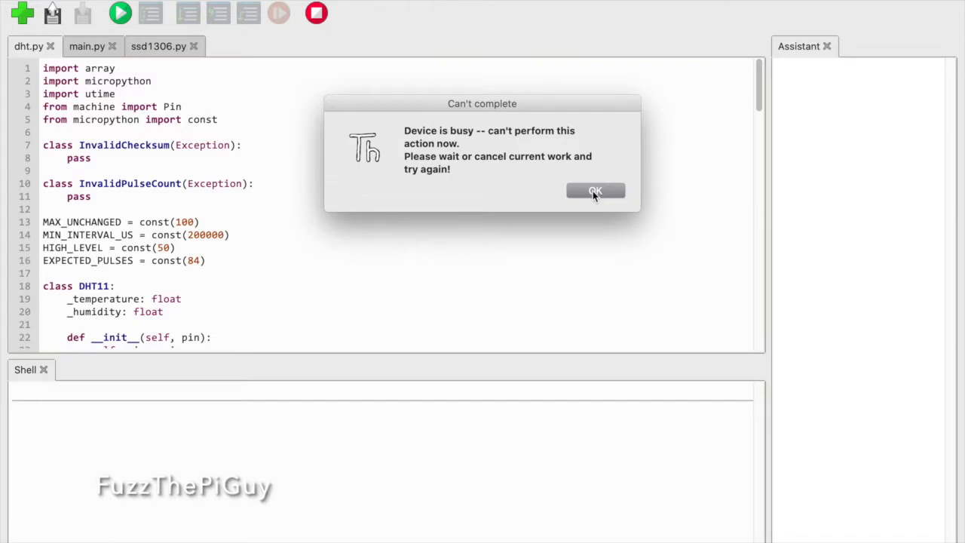
click(597, 190)
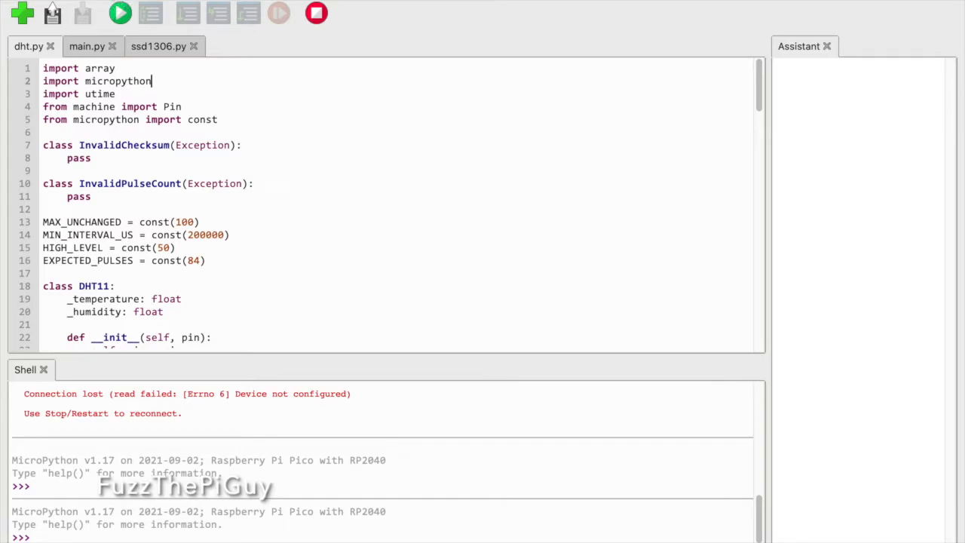
Save the driver to the Raspberry Pi Pico under the name dht.py, then move to main.py.
click(52, 14)
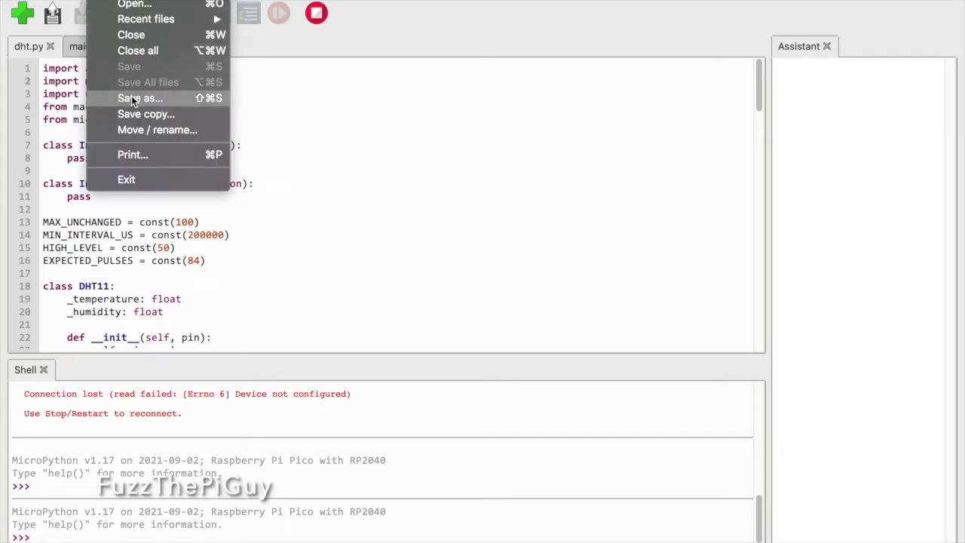
click(139, 98)
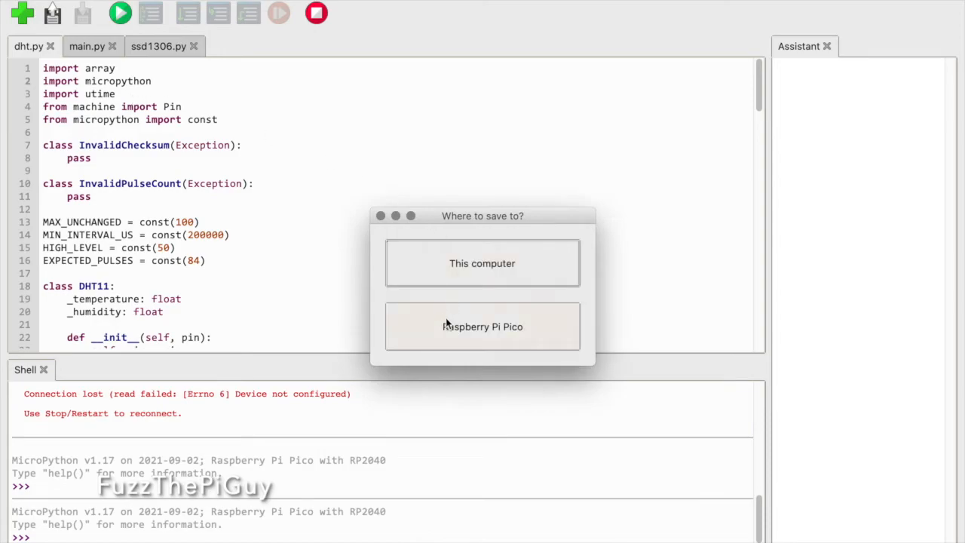
click(483, 326)
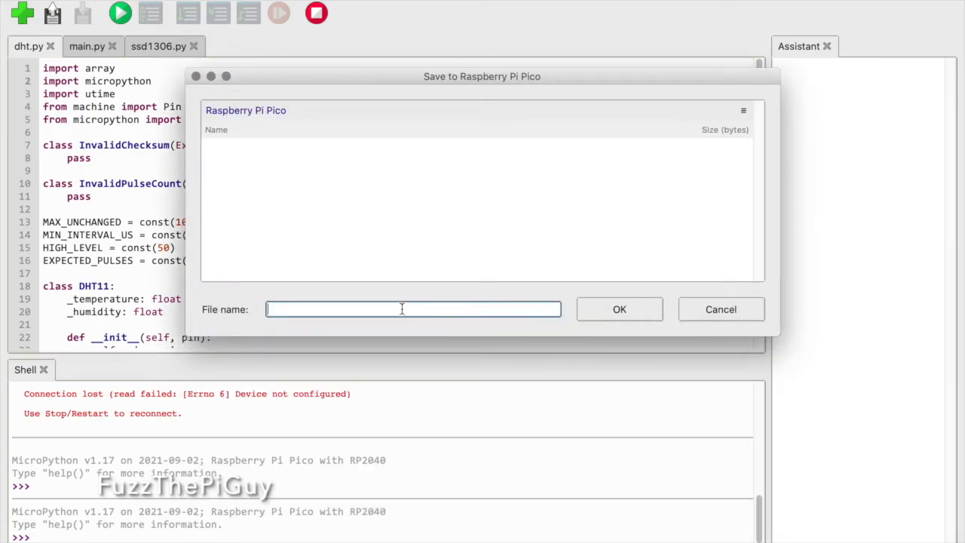
text(dht)
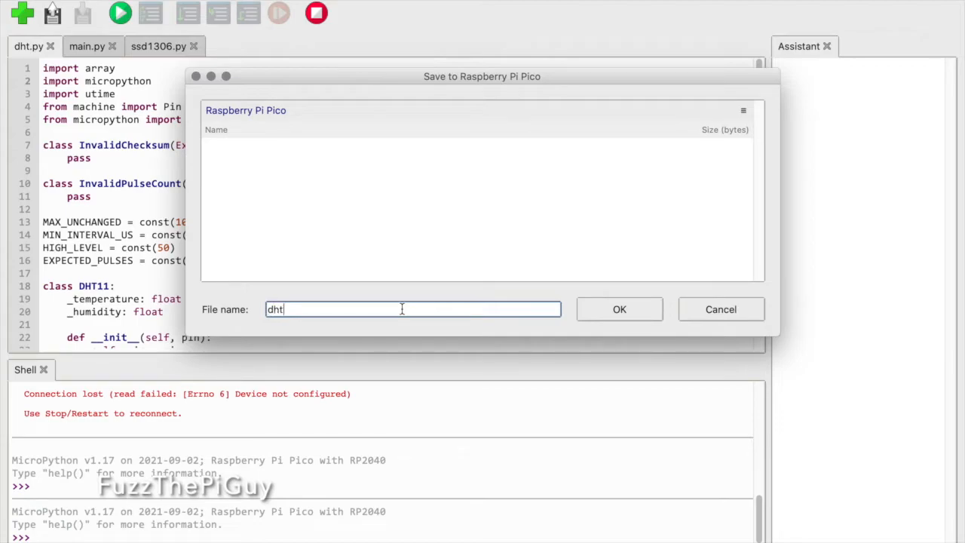
text(.py)
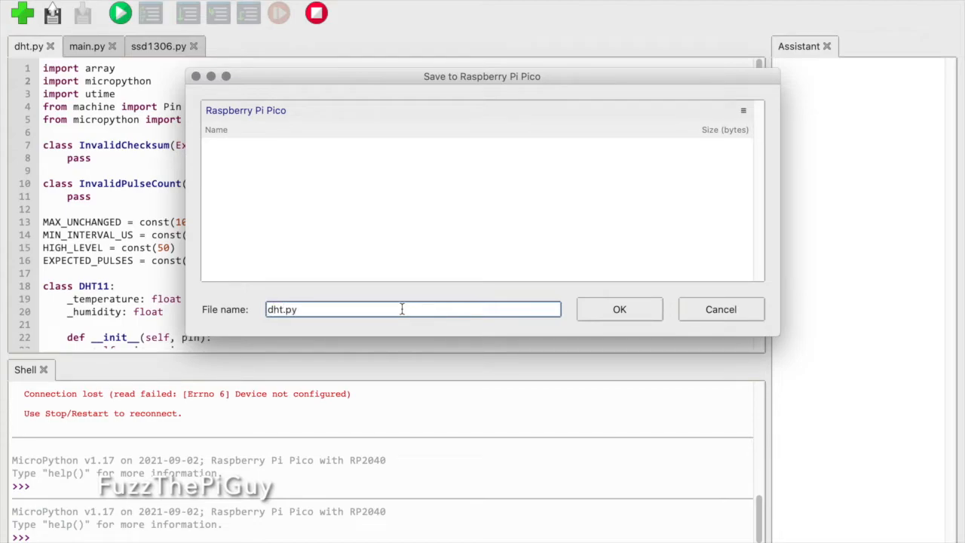
click(619, 310)
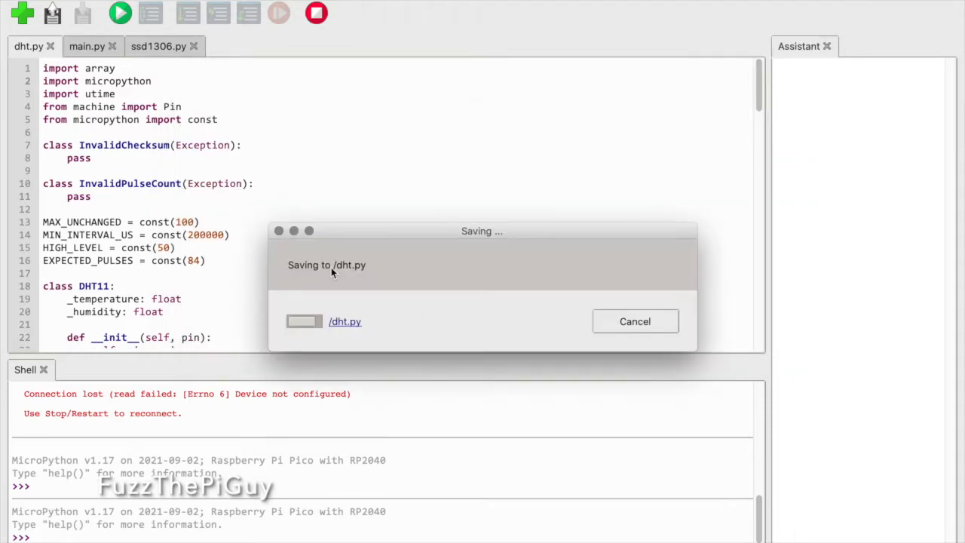
click(92, 47)
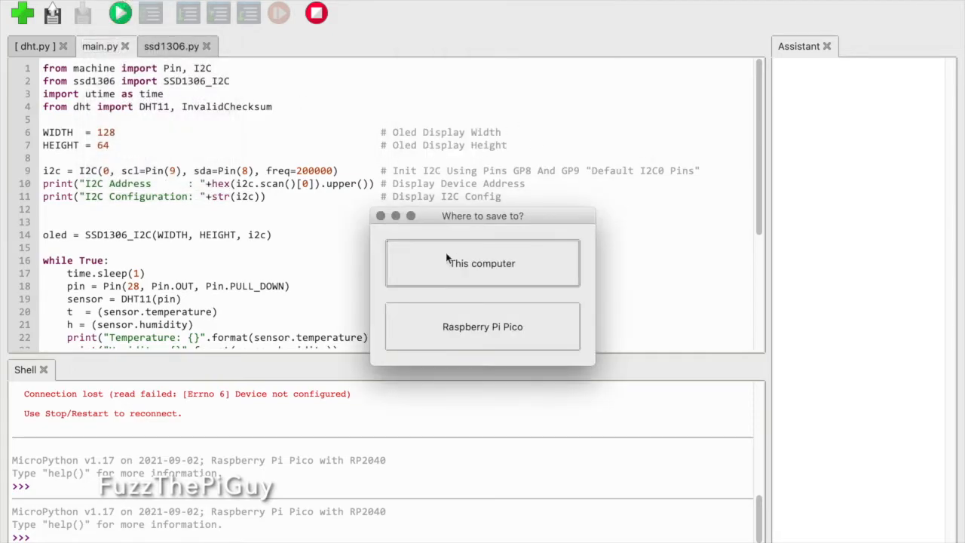
Save main.py to the Raspberry Pi Pico as the save destination.
click(482, 326)
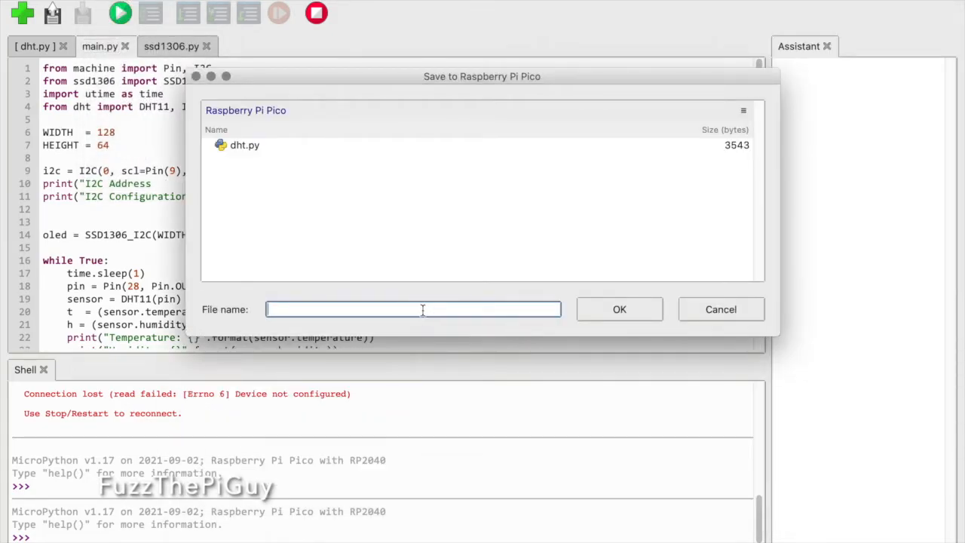
text(main)
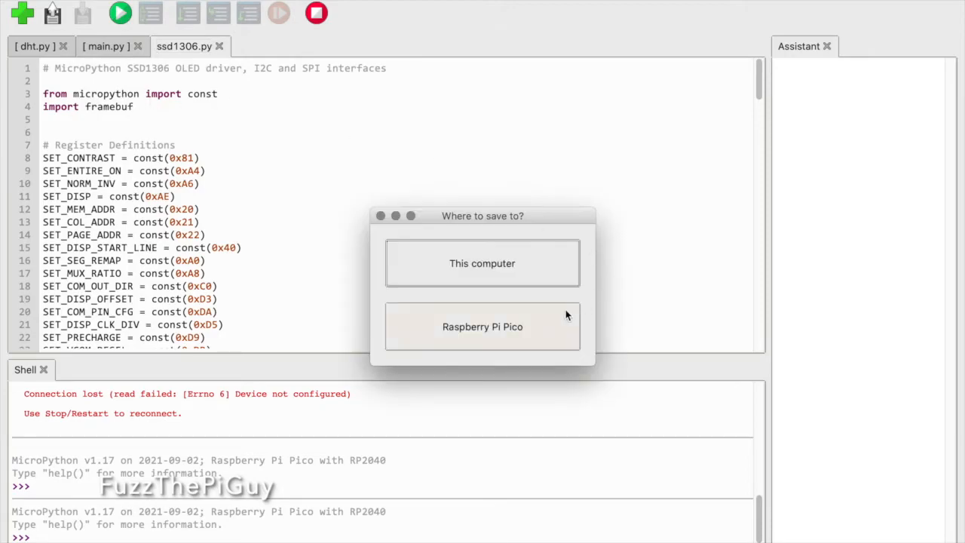
Save the OLED driver to the Raspberry Pi Pico under the name ssd1306.py.
click(483, 325)
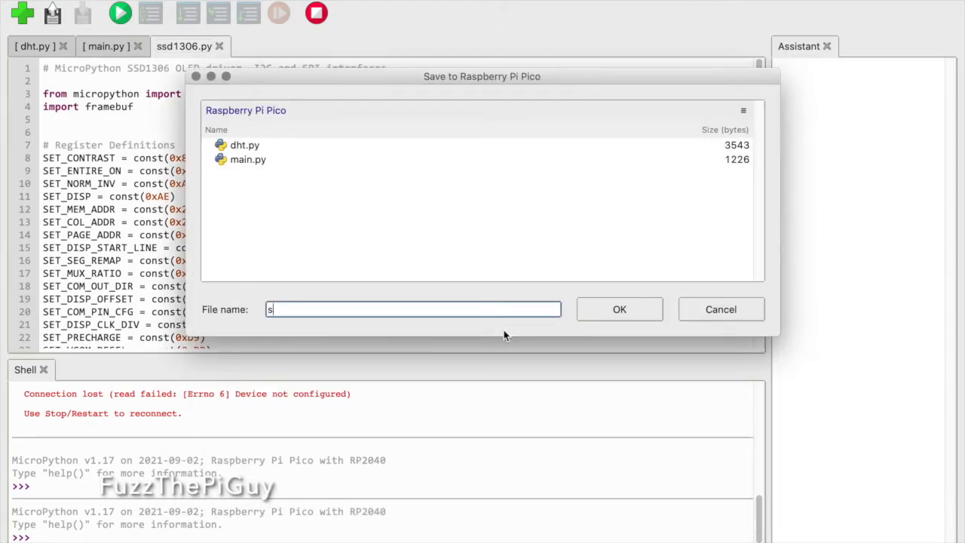
text(sd1306.)
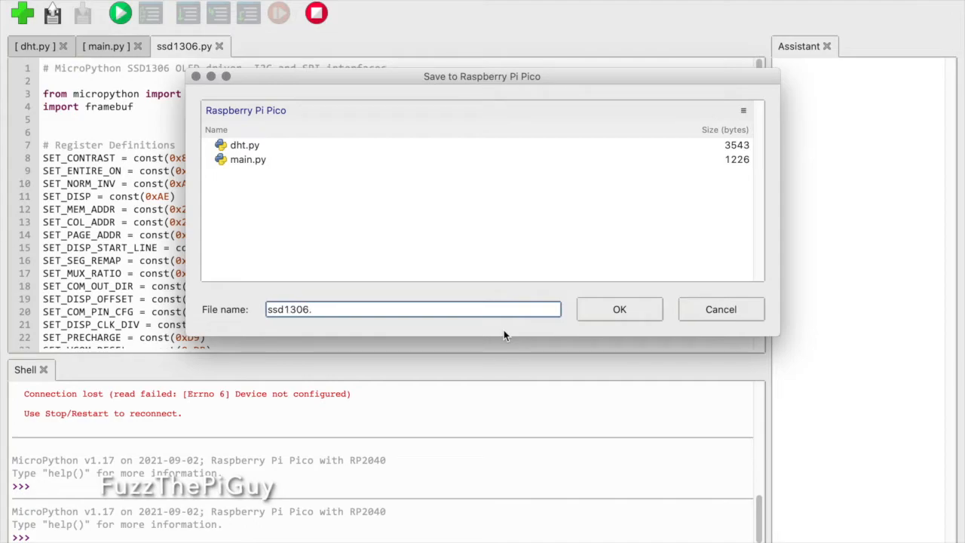
click(619, 309)
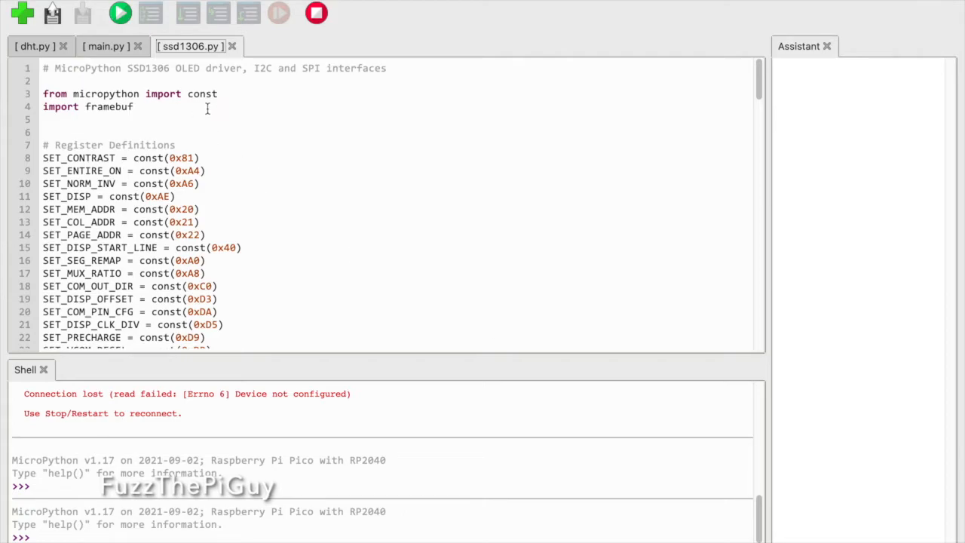
Run ssd1306.py on the Pico and bring up Manage packages for the board.
click(116, 14)
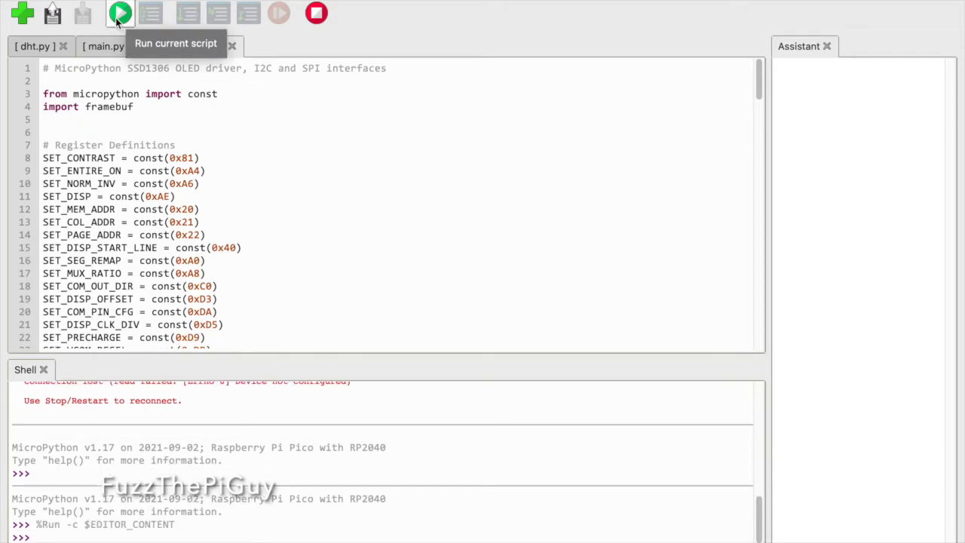
click(115, 16)
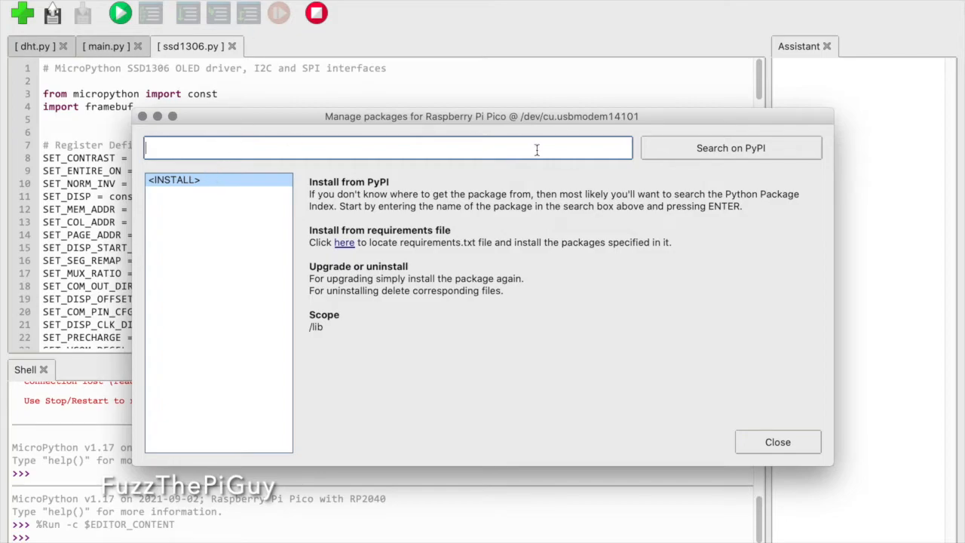
mouse_move(633, 129)
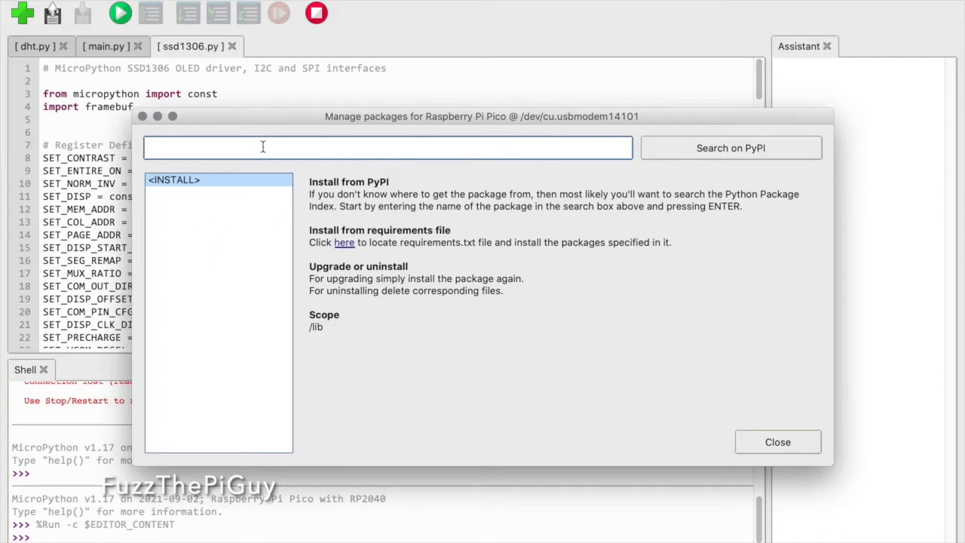
Search PyPI for ssd1306, install micropython-ssd1306 on the Pico and close the package manager.
text(ssd1306)
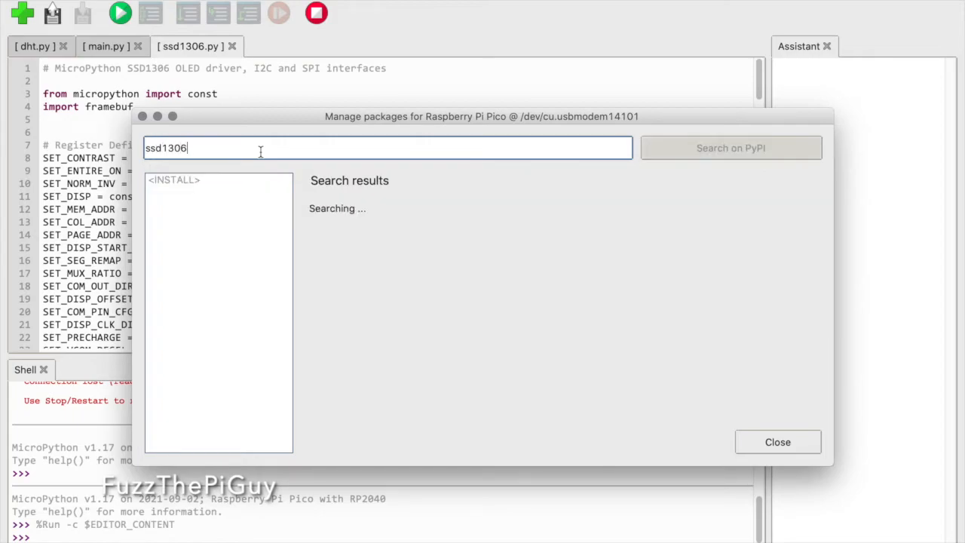
click(731, 148)
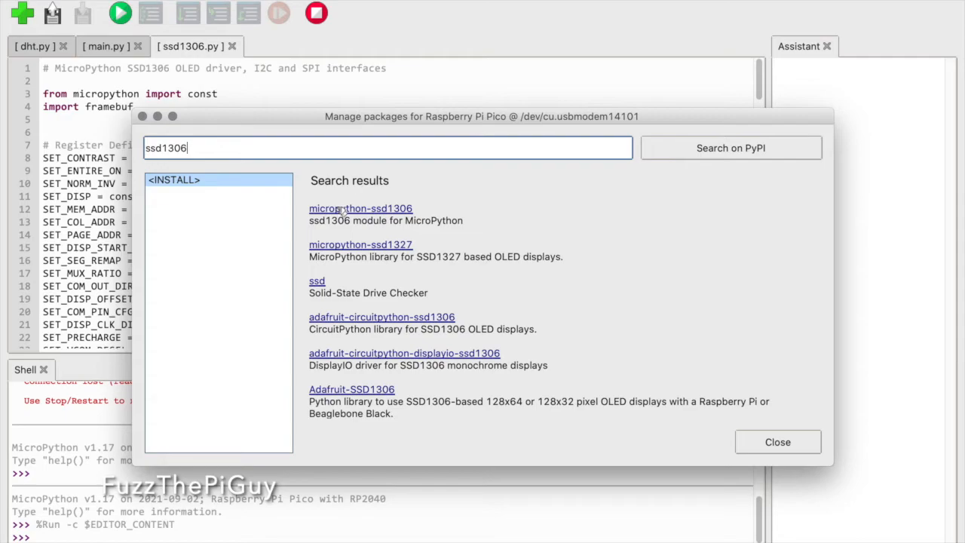
click(361, 208)
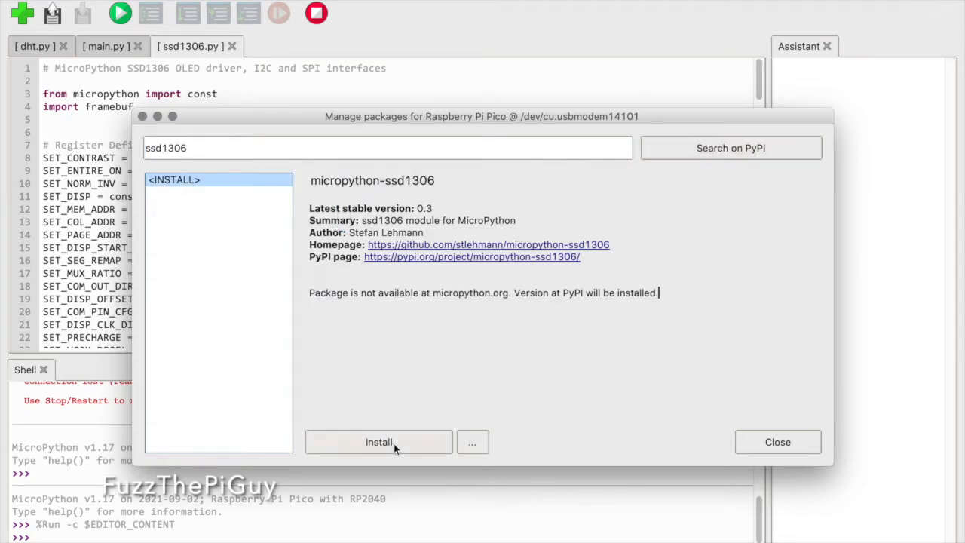
click(377, 442)
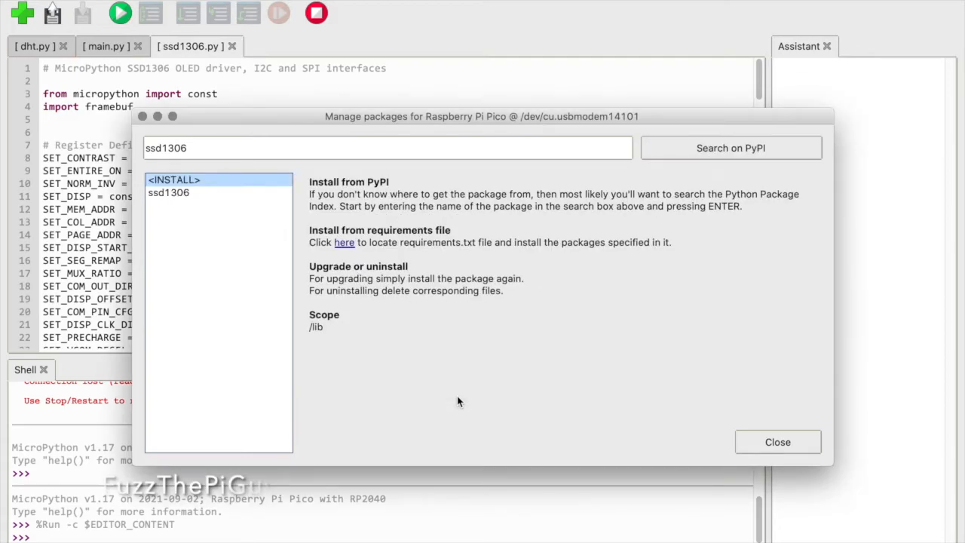
click(778, 442)
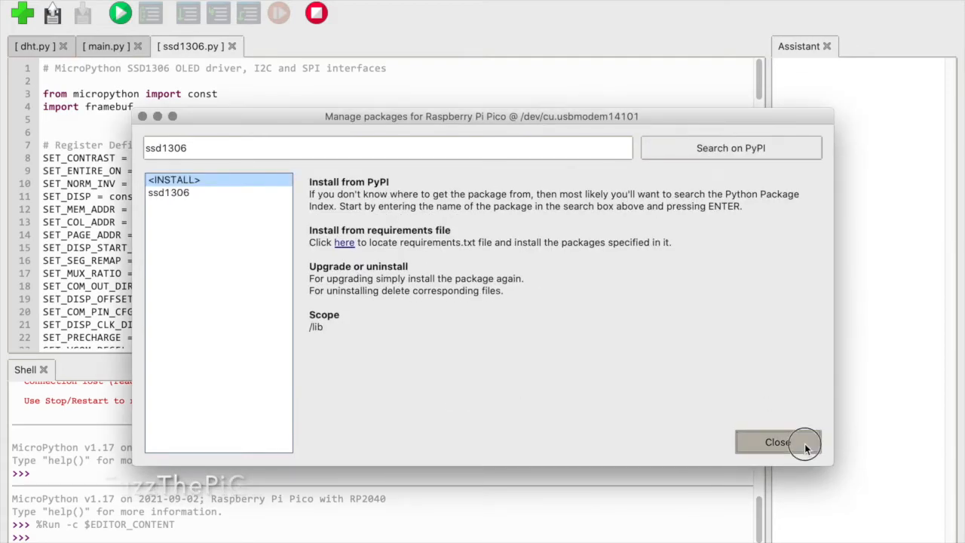
click(779, 442)
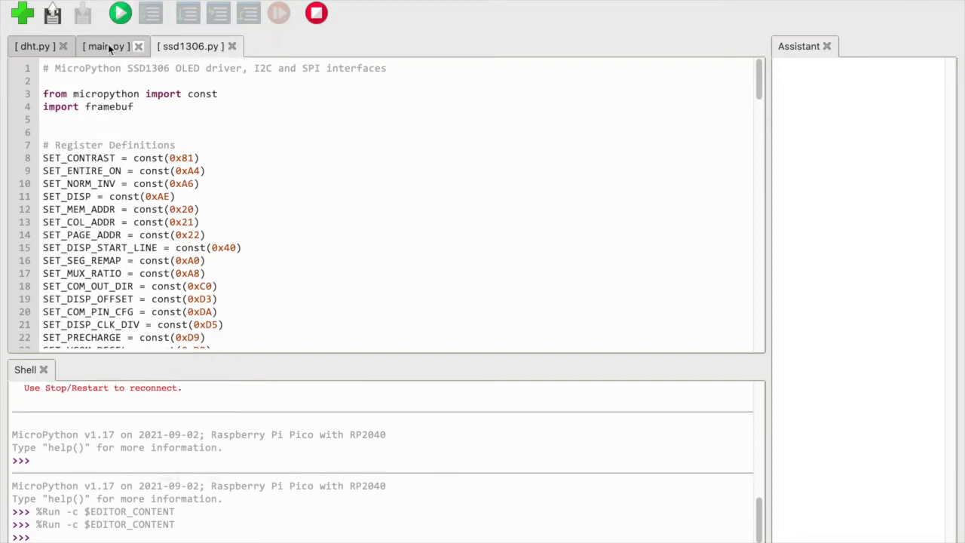
Run main.py on the Pico so the shell prints the I2C address, temperature and humidity readings.
click(106, 45)
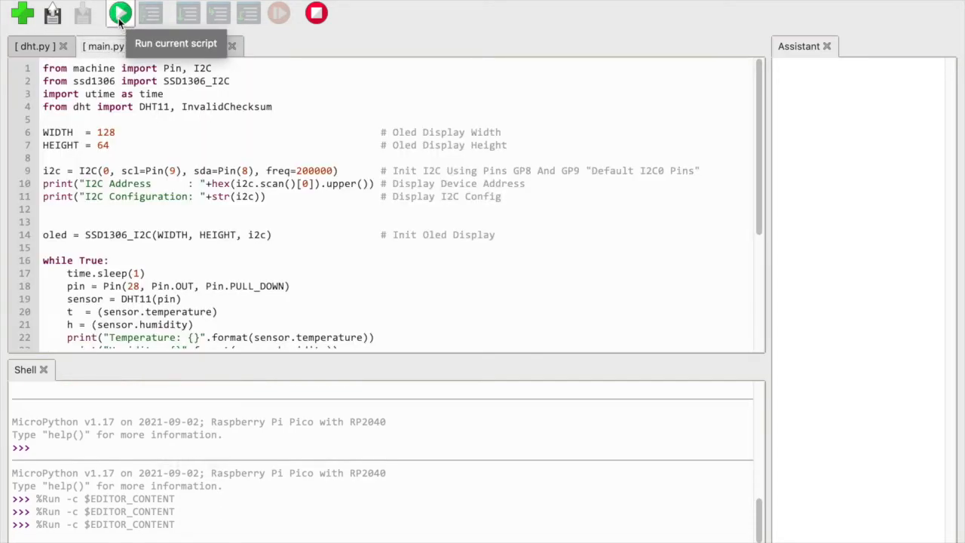
click(114, 15)
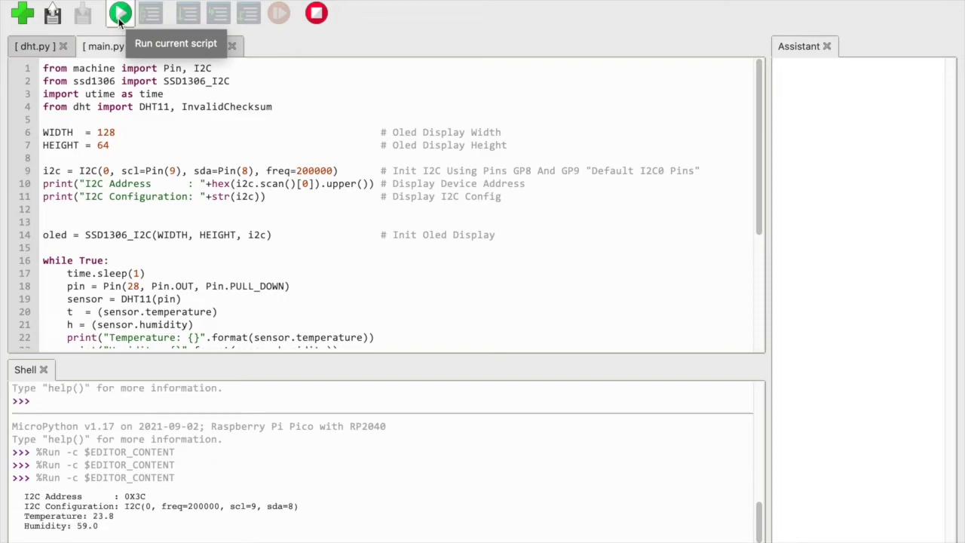
click(117, 15)
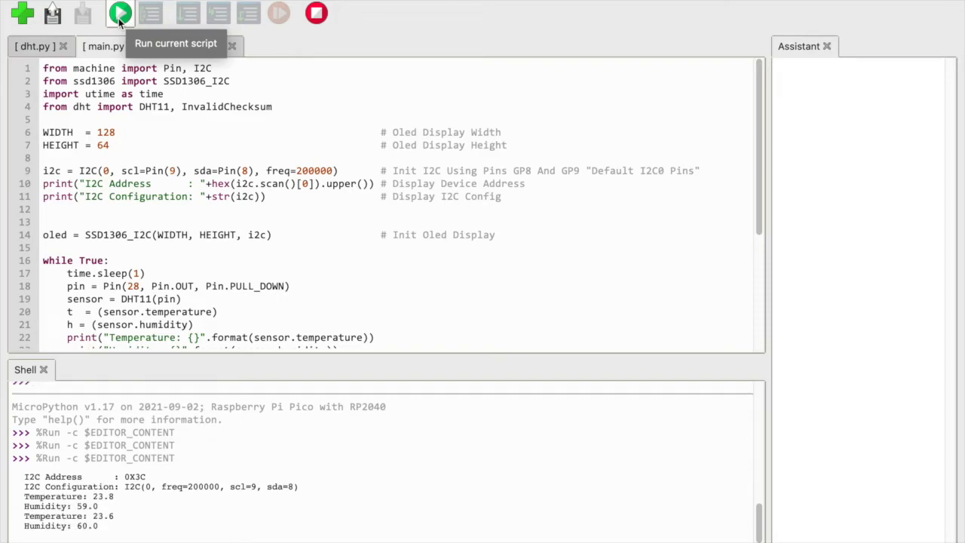